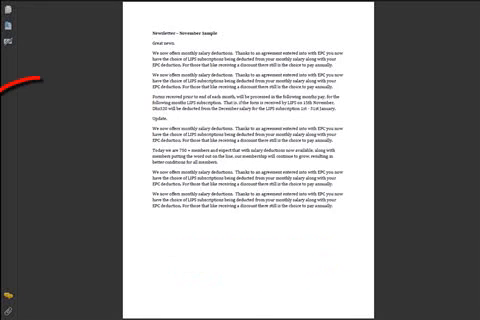
Step: Reach the Password Security settings through Advanced > Security for the open letter PDF
click(16, 10)
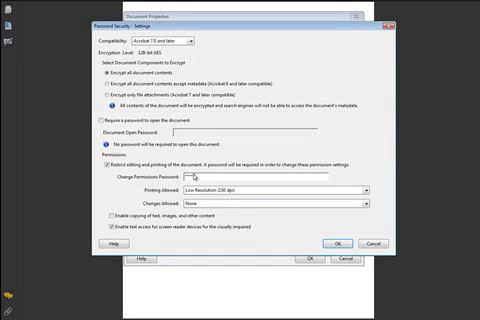
Step: Restrict editing and printing with a permissions password, entered and confirmed, then accept the settings
text(****)
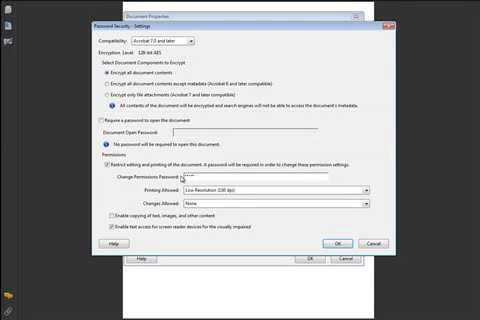
text(****)
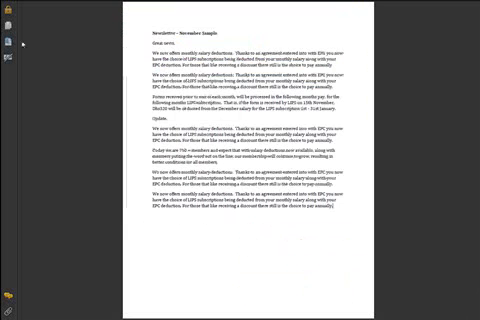
Step: Save the letter PDF via File > Save so the new password security is kept
click(8, 20)
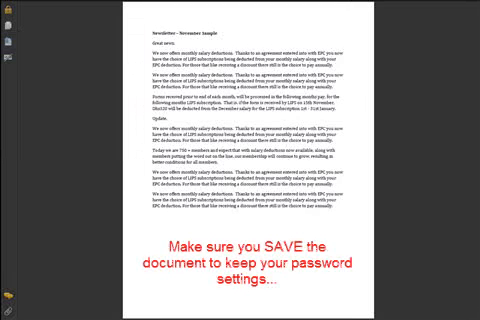
click(10, 10)
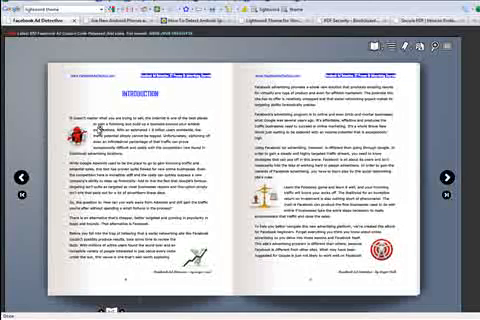
Step: View the BookGuard Pro product website and scroll through its PDF ebook protection pitch
click(458, 178)
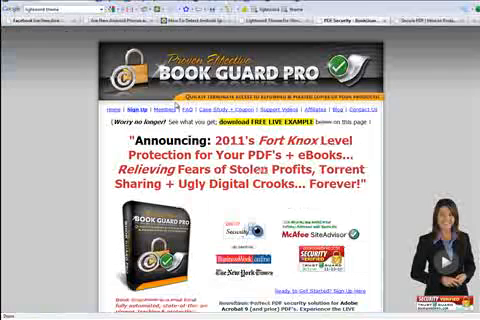
scroll(down, 3)
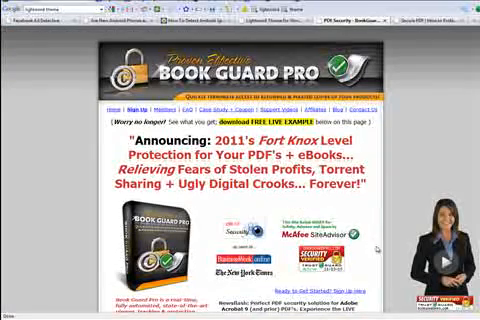